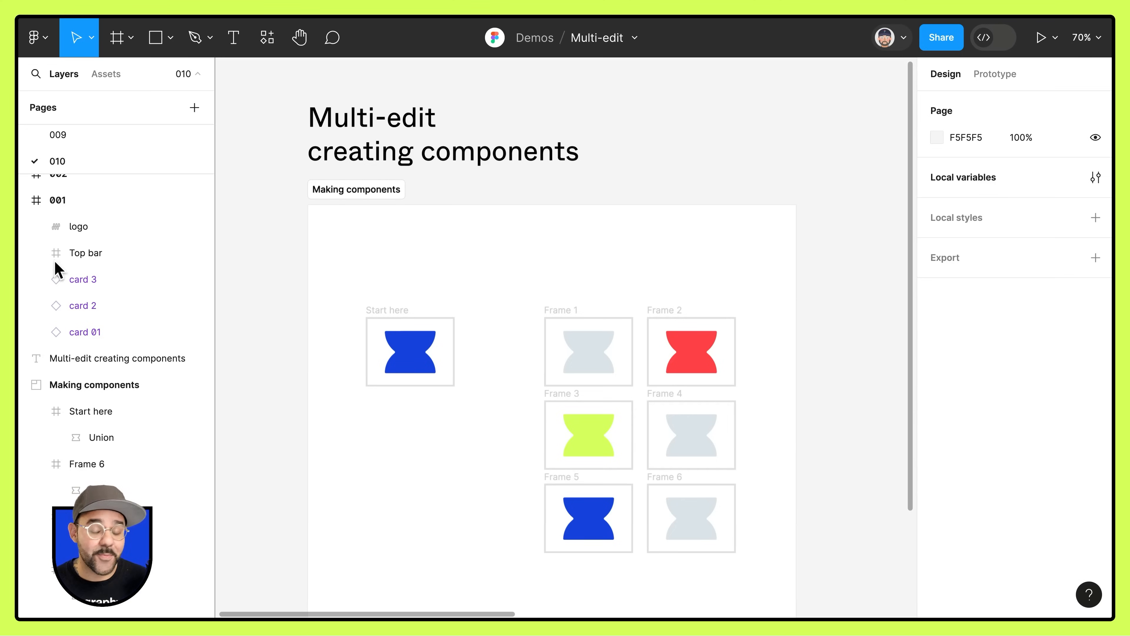
pyautogui.moveTo(402, 363)
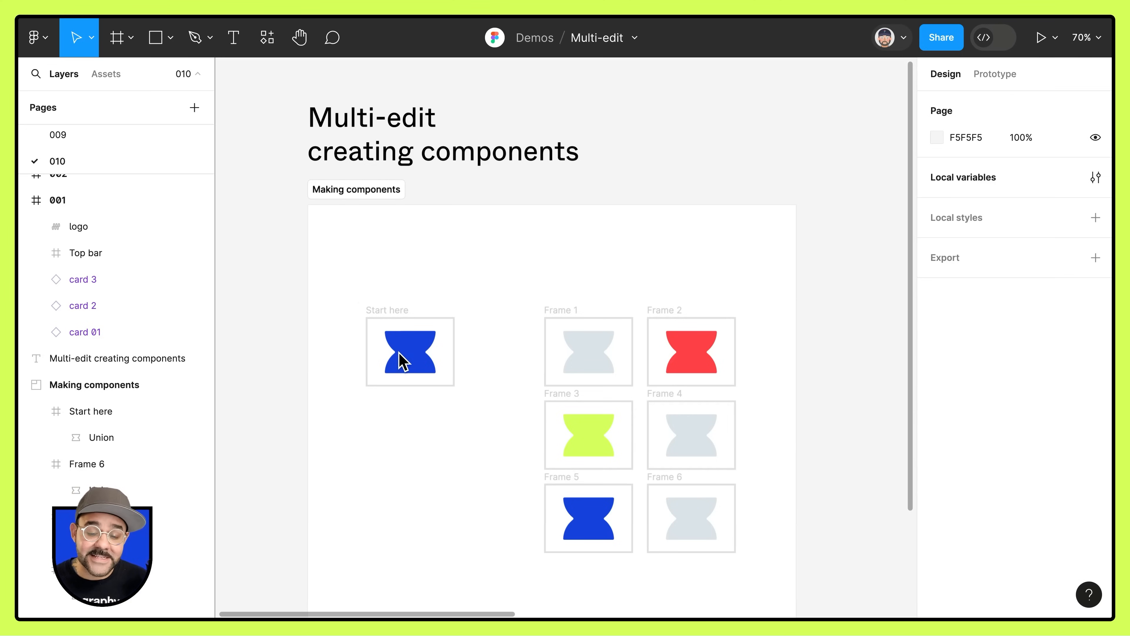
# Step: Select the blue Union hourglass shape (88 × 73, leonardo fill) in the Start here frame
pyautogui.click(410, 352)
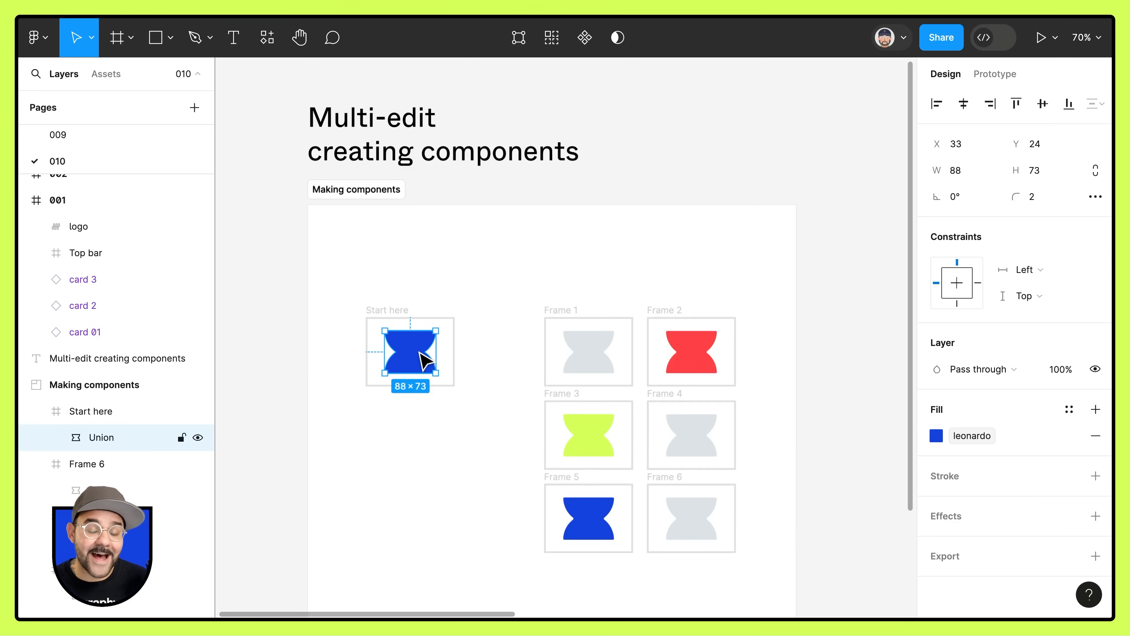
pyautogui.moveTo(539, 103)
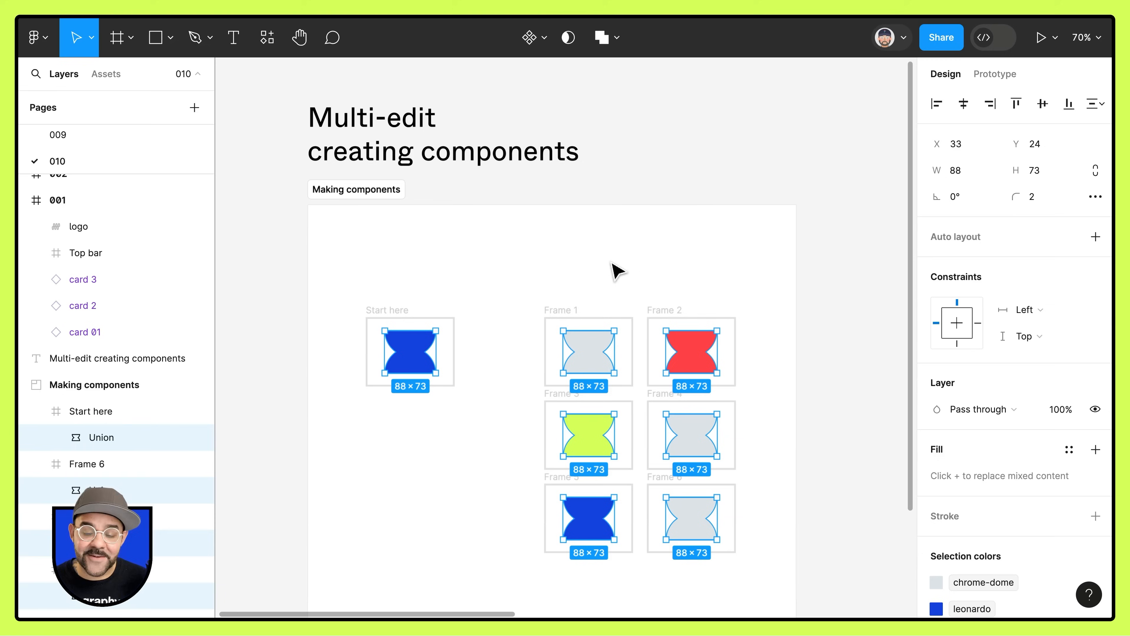
pyautogui.moveTo(612, 272)
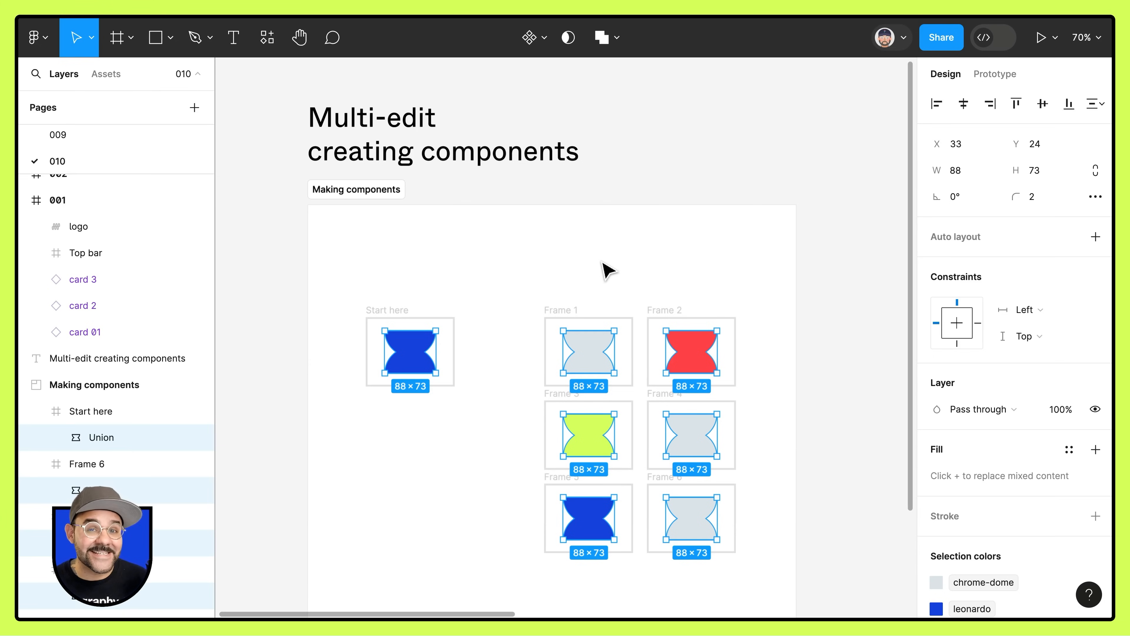
pyautogui.moveTo(550, 76)
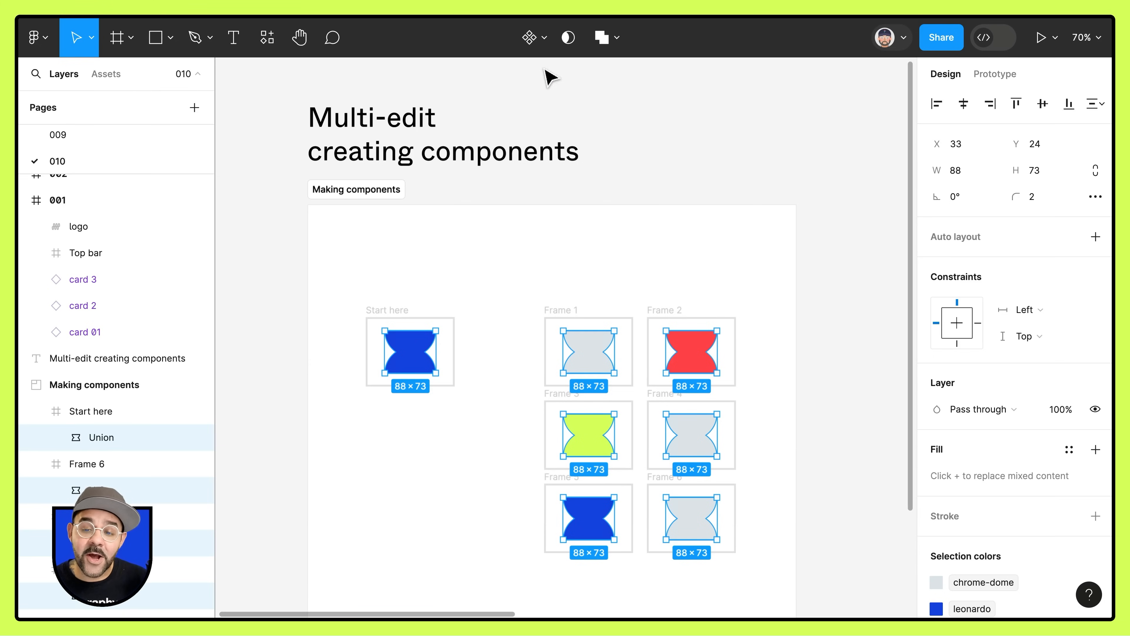
pyautogui.moveTo(529, 37)
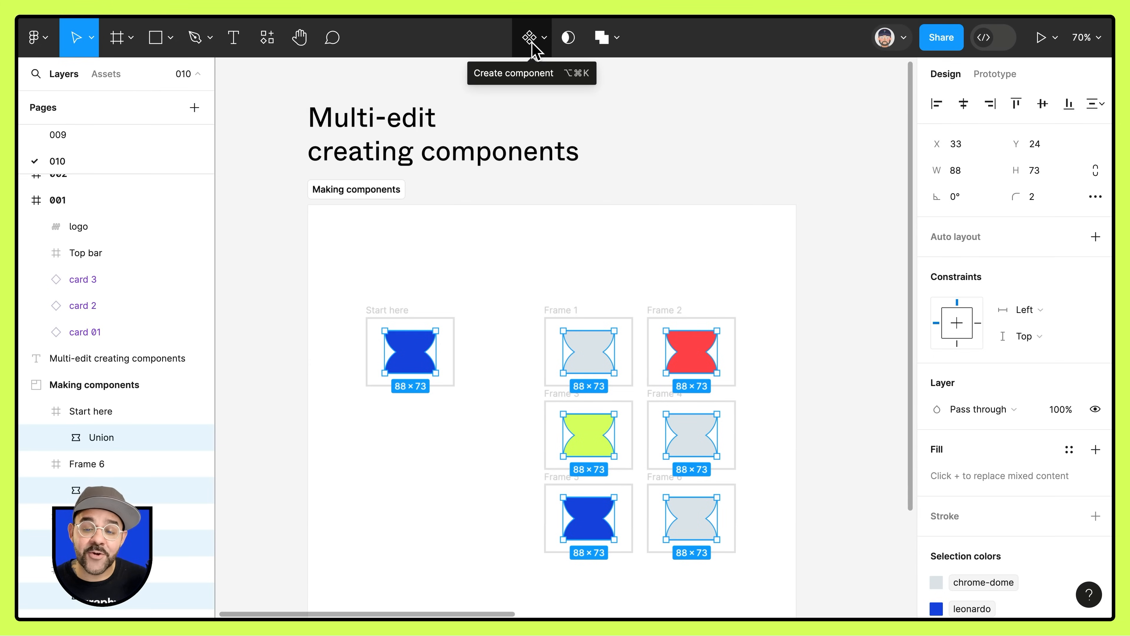
# Step: Create the Union main component, then inspect its instances in Frames 5 and 6
pyautogui.click(531, 38)
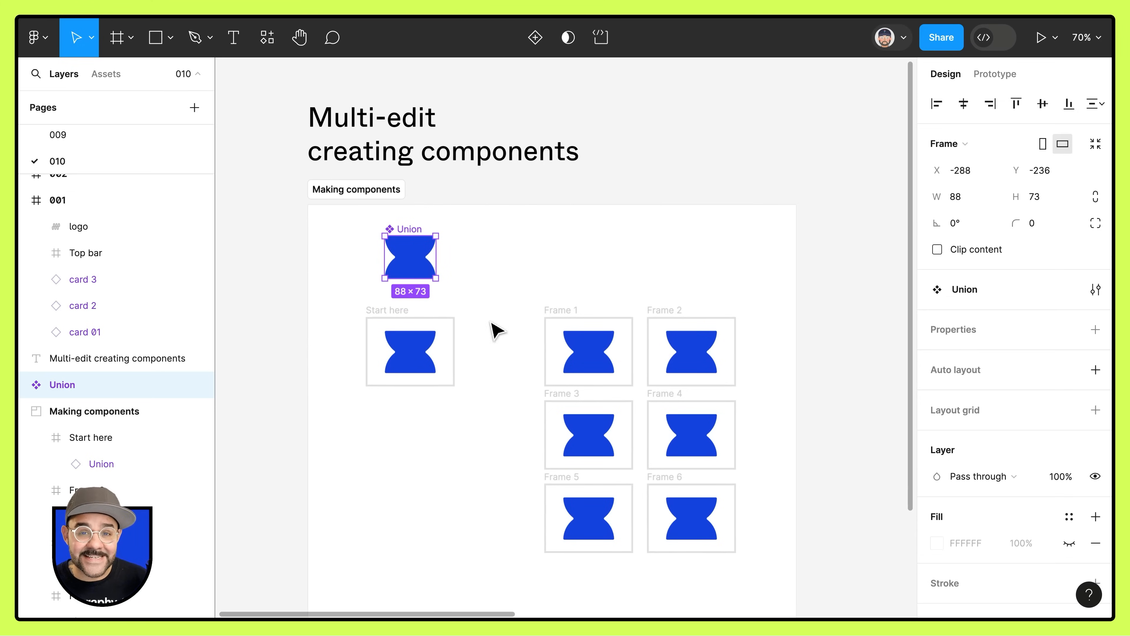
pyautogui.click(408, 352)
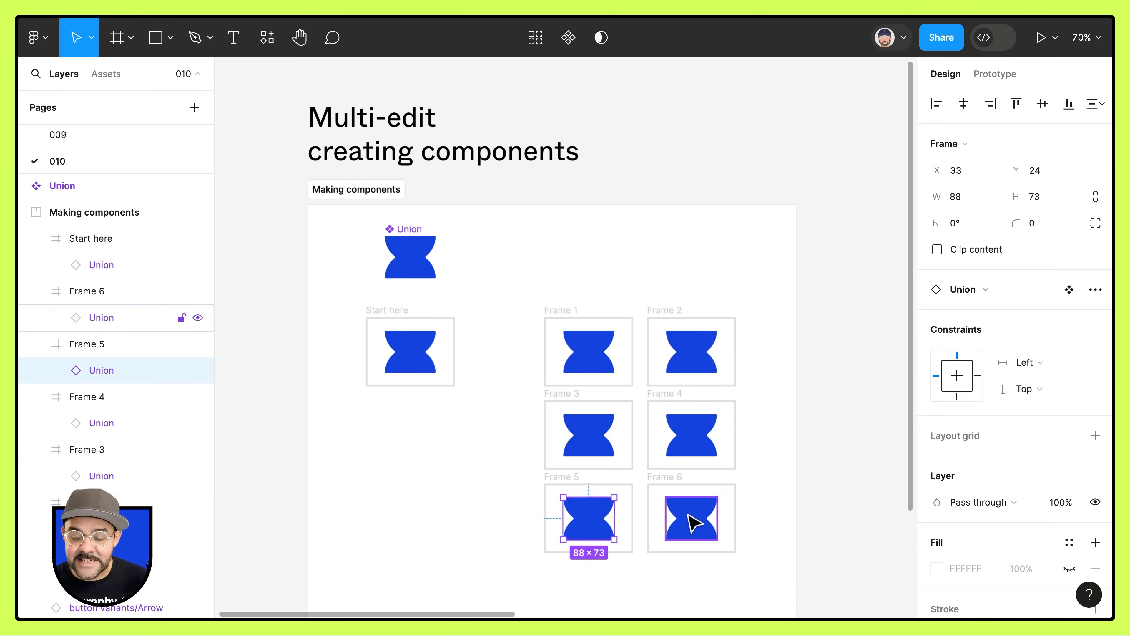
pyautogui.click(690, 517)
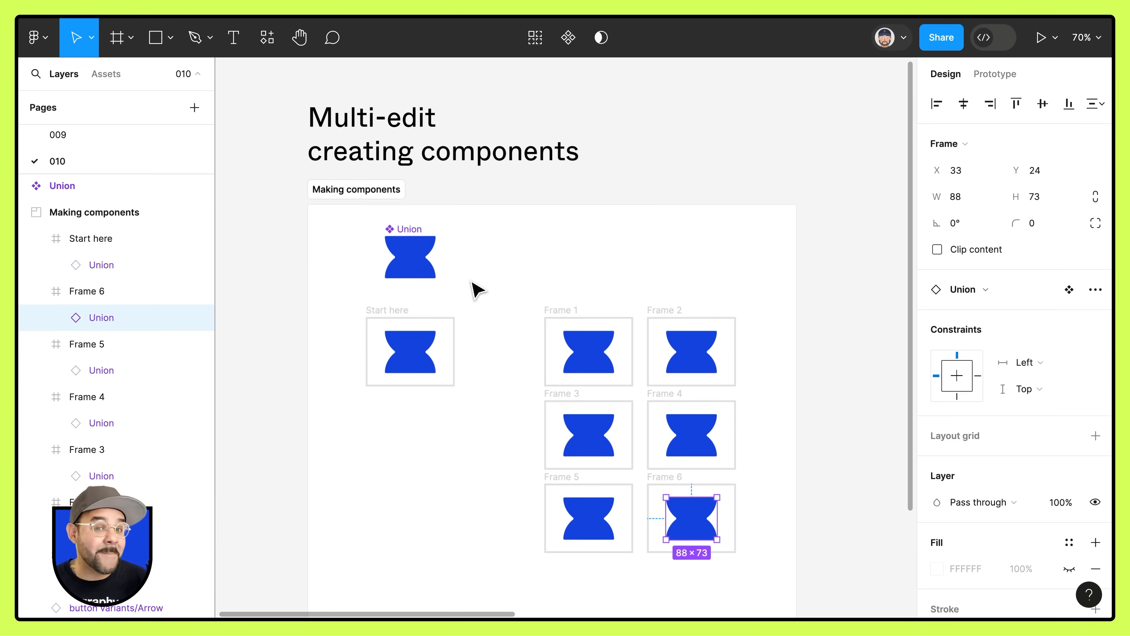
pyautogui.click(410, 255)
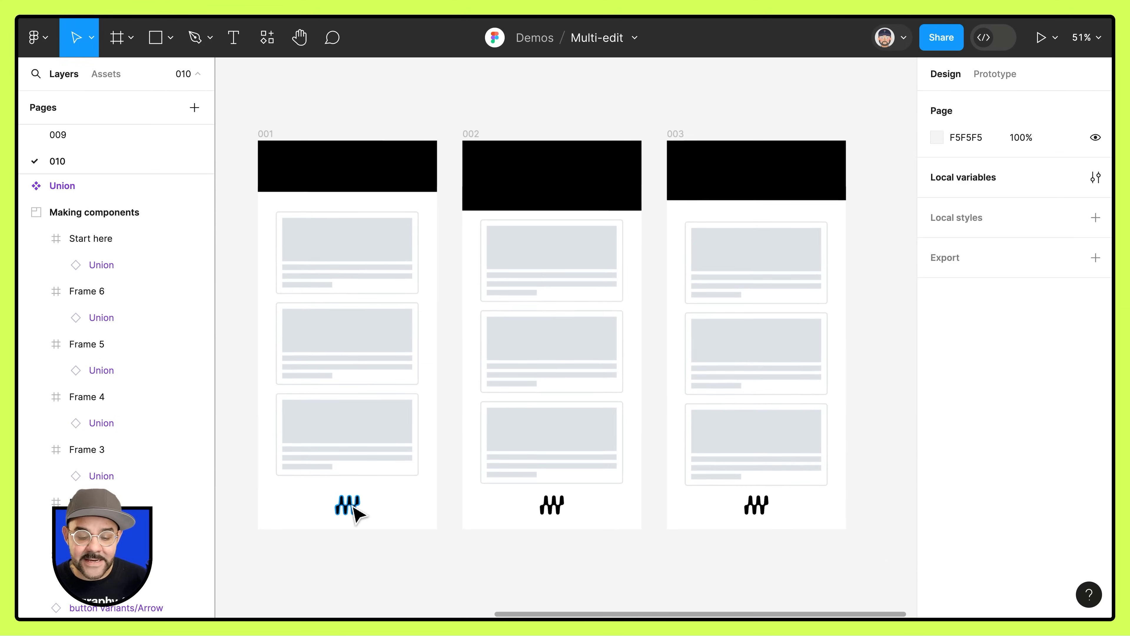
# Step: Select the logo at the bottom of frame 001
pyautogui.click(346, 505)
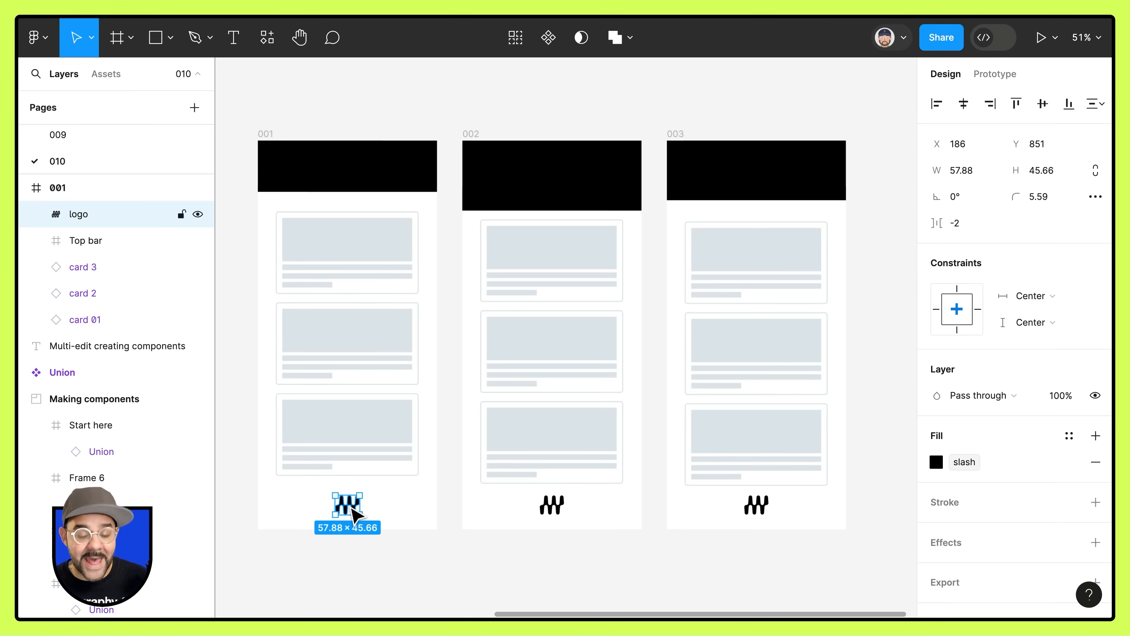
pyautogui.moveTo(520, 94)
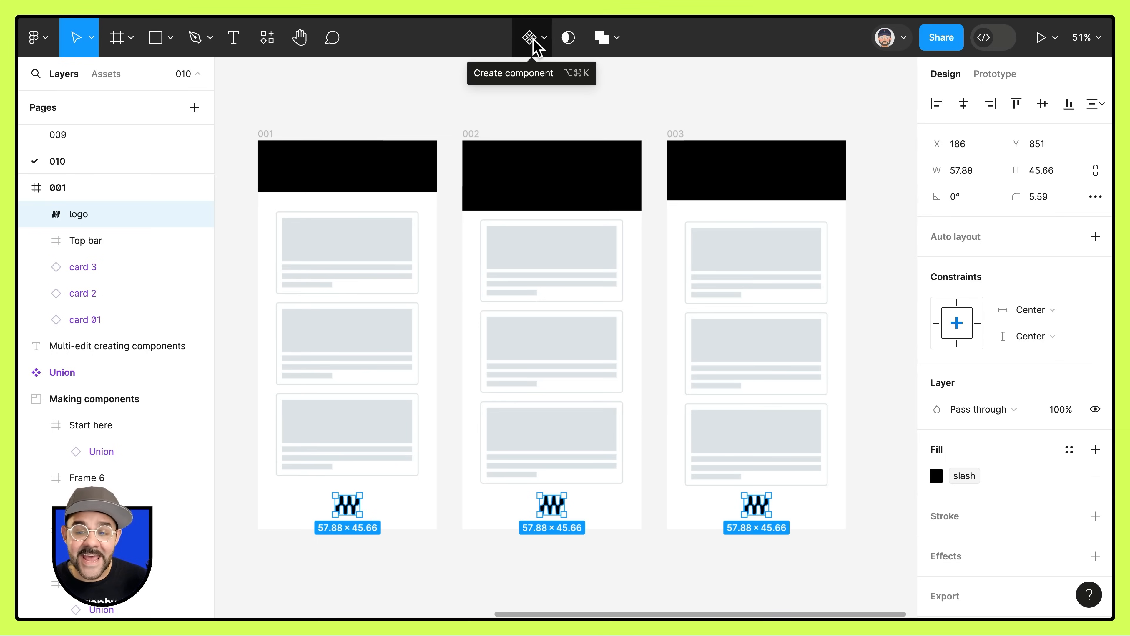
# Step: Create one logo main component from the three selected logos
pyautogui.click(531, 36)
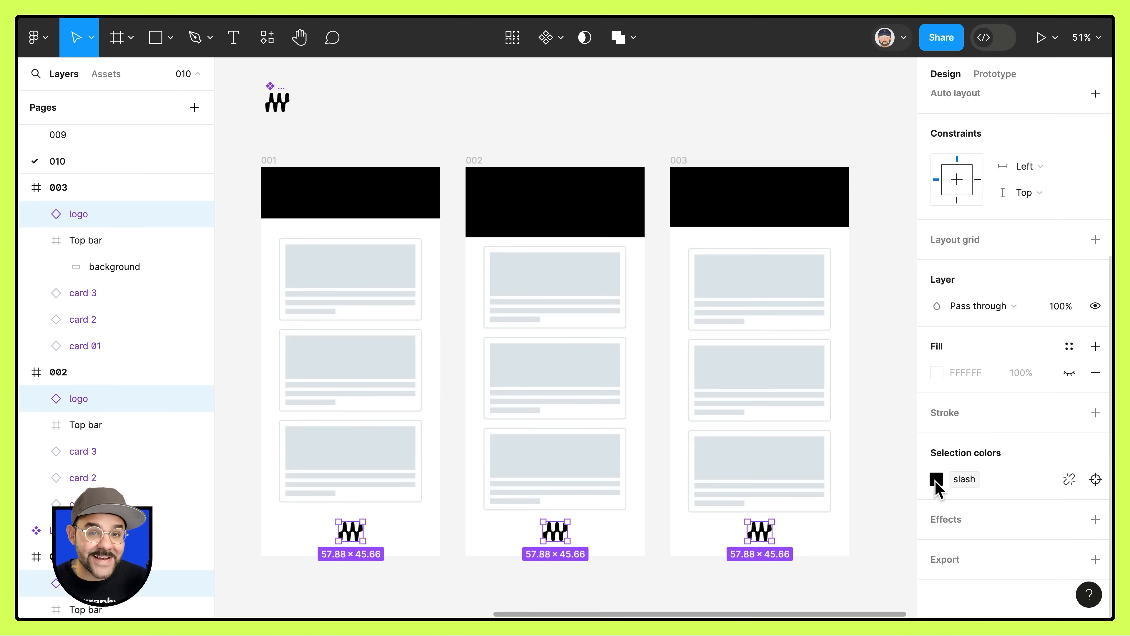
# Step: Recolour the logo instances from black to lime green via Selection colors
pyautogui.click(759, 380)
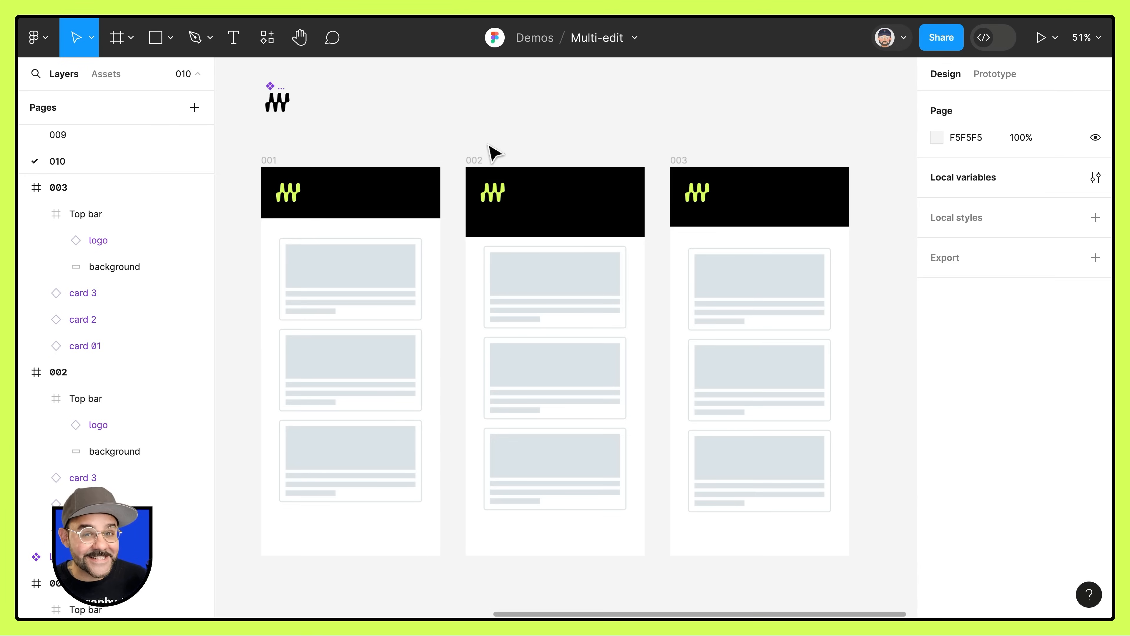
# Step: Create a Top bar main component from the top bars of 001, 002 and 003, then deselect
pyautogui.click(350, 192)
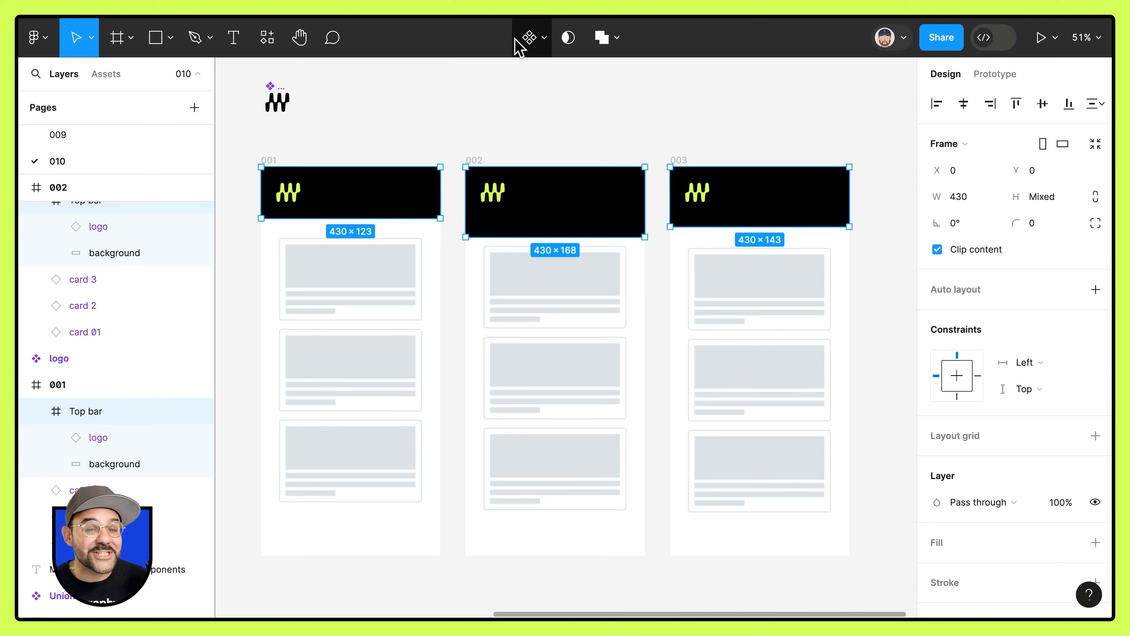
pyautogui.moveTo(526, 37)
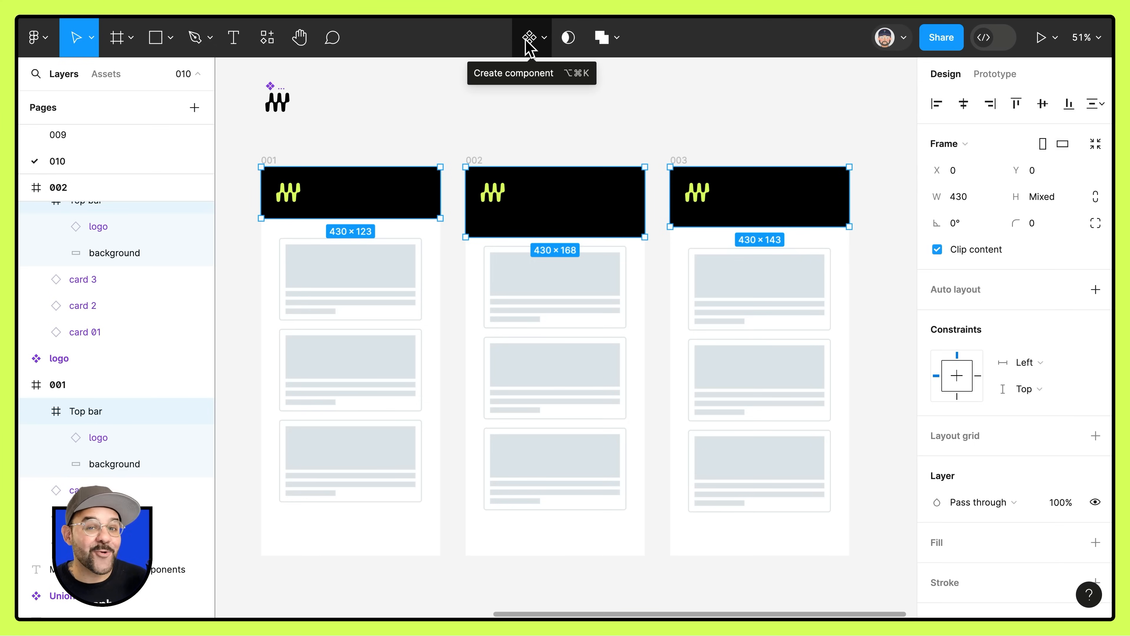
pyautogui.click(531, 37)
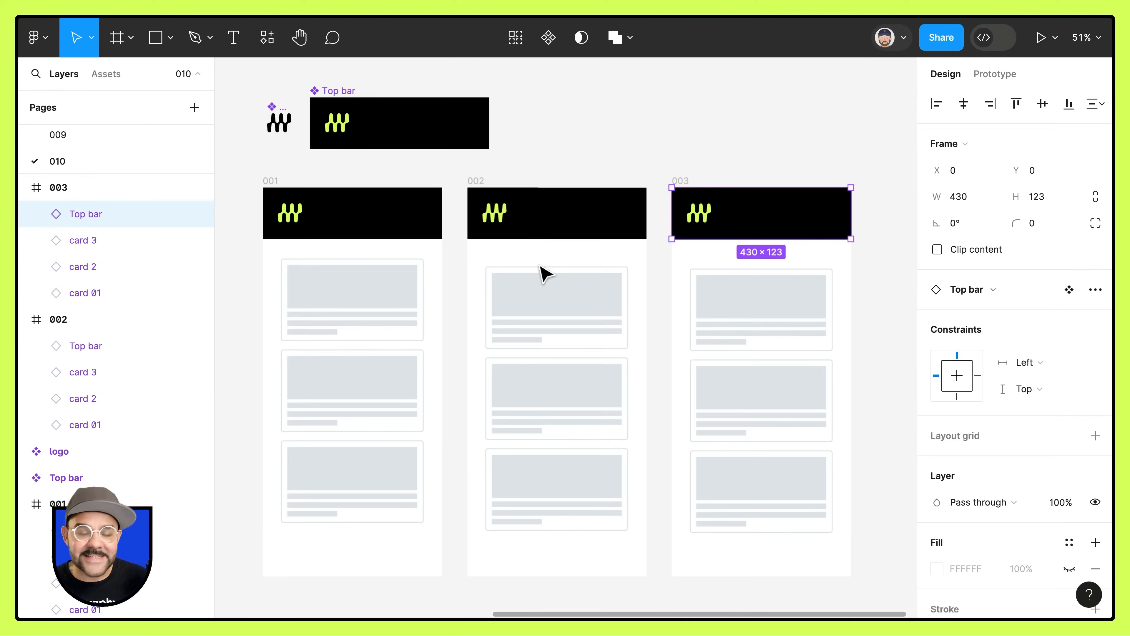
pyautogui.click(352, 213)
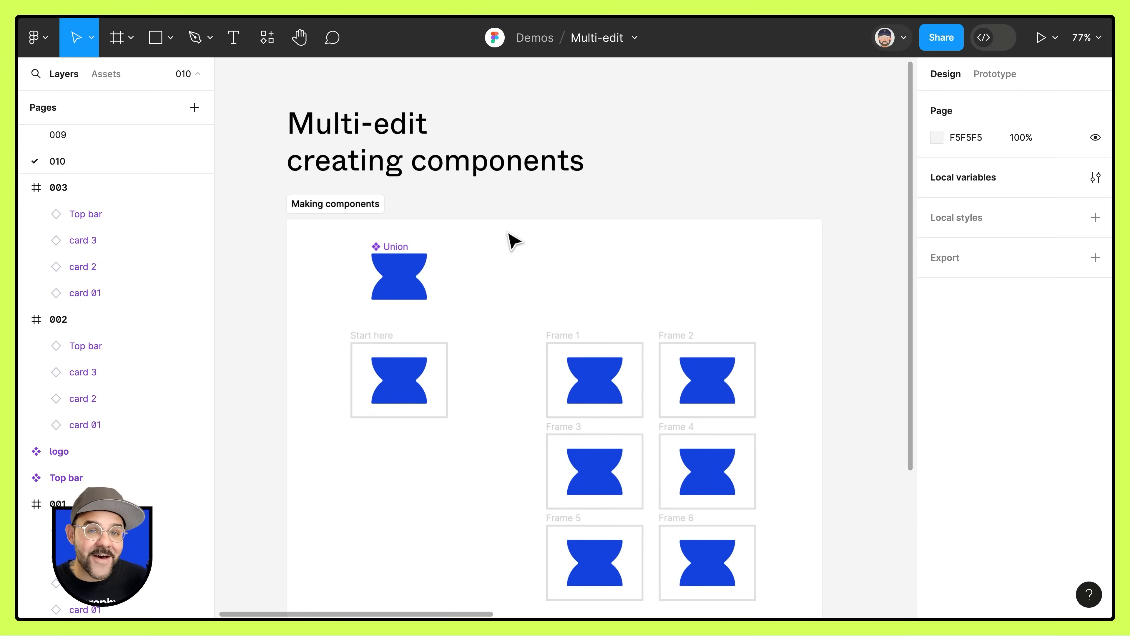
pyautogui.moveTo(640, 200)
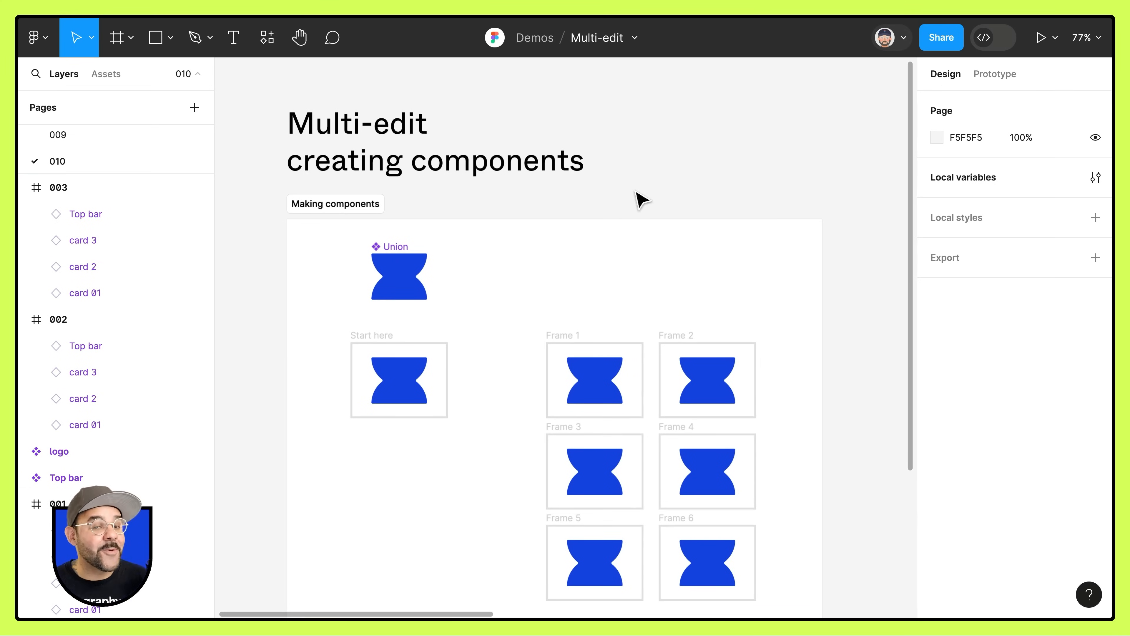